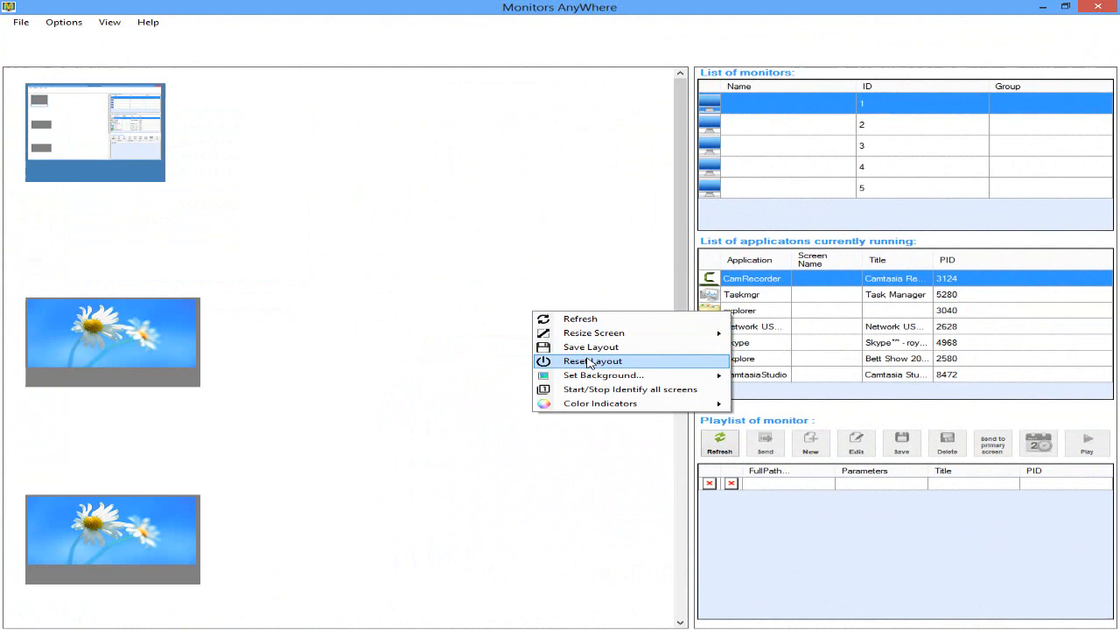
Step: Start choosing a canvas background image from Downloads, with 'backgrnd' as the name
click(594, 360)
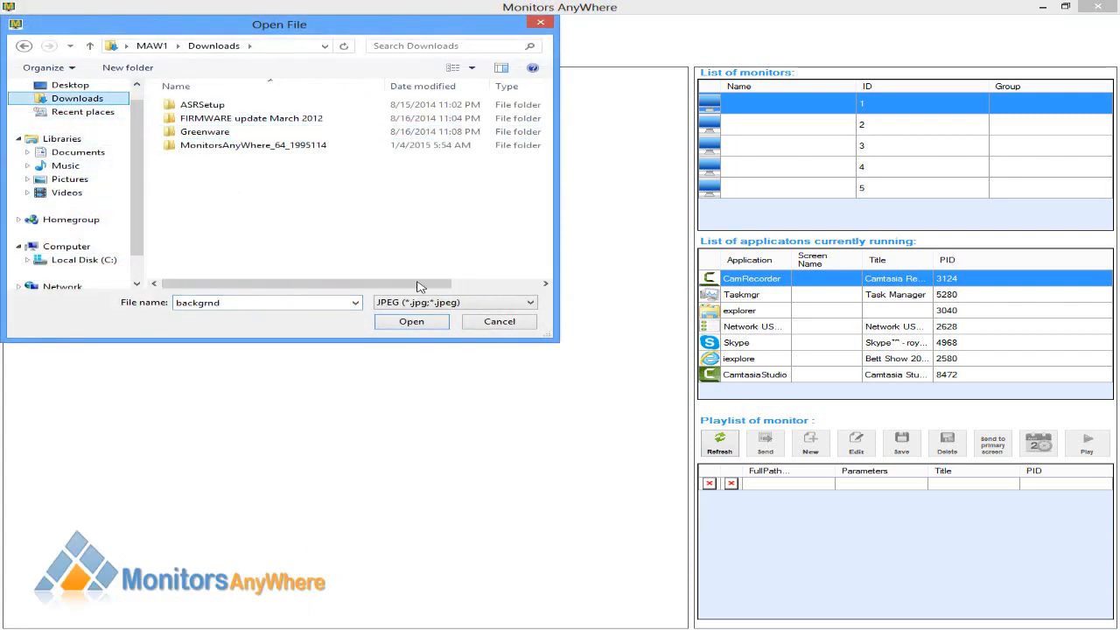
Step: Apply the backgrnd JPEG building plan as the layout canvas background
click(455, 301)
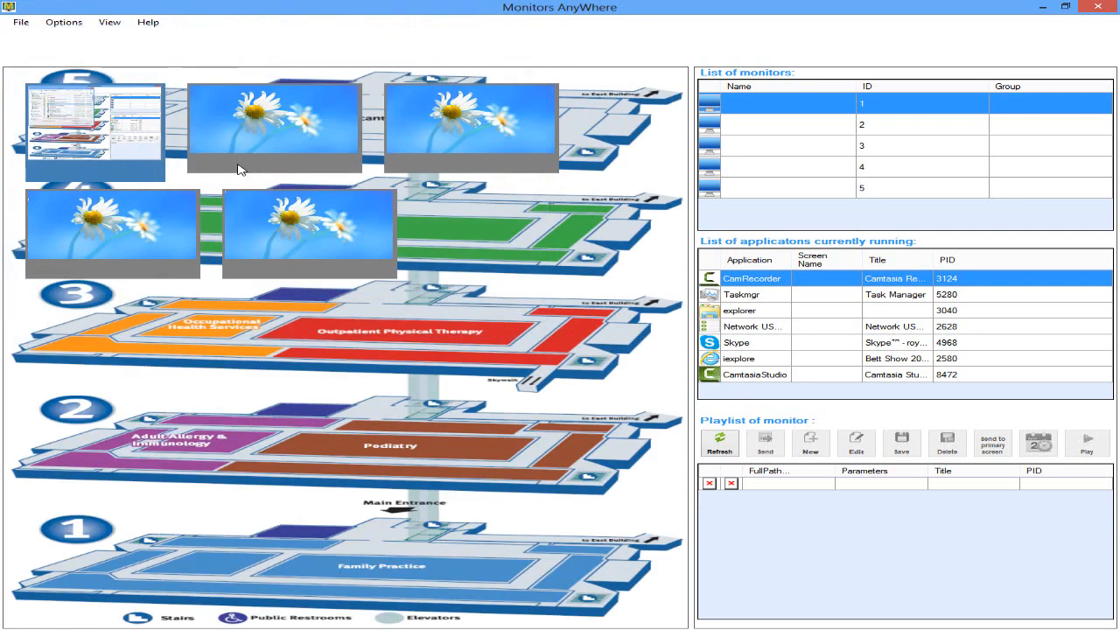
Step: Identify all screens via canvas options and drag a screen onto its floor
right_click(429, 333)
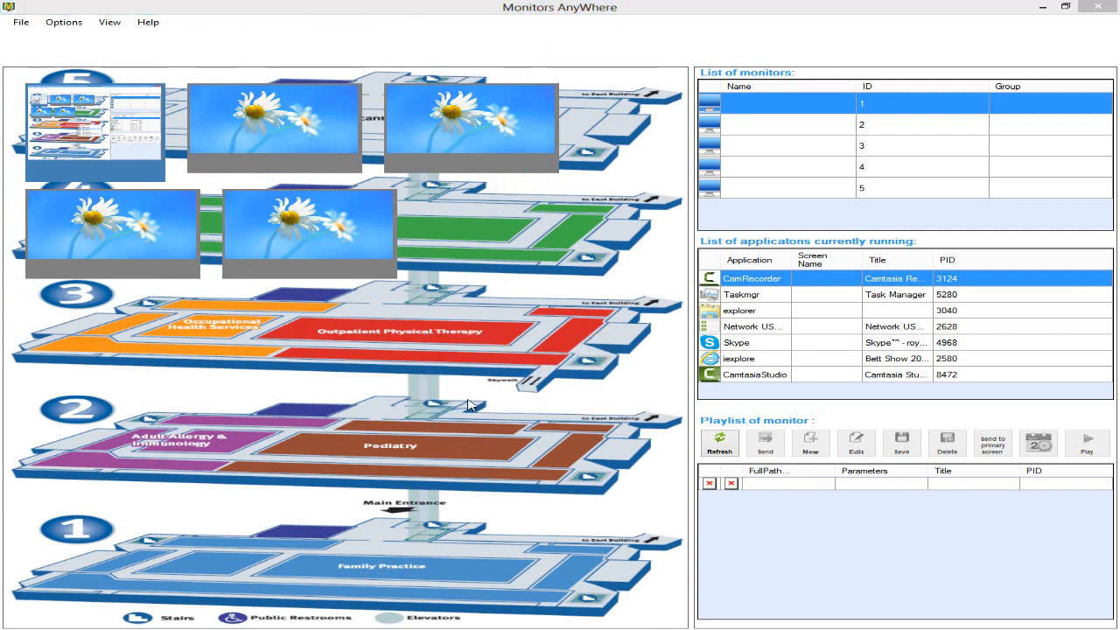
mouse_move(396, 387)
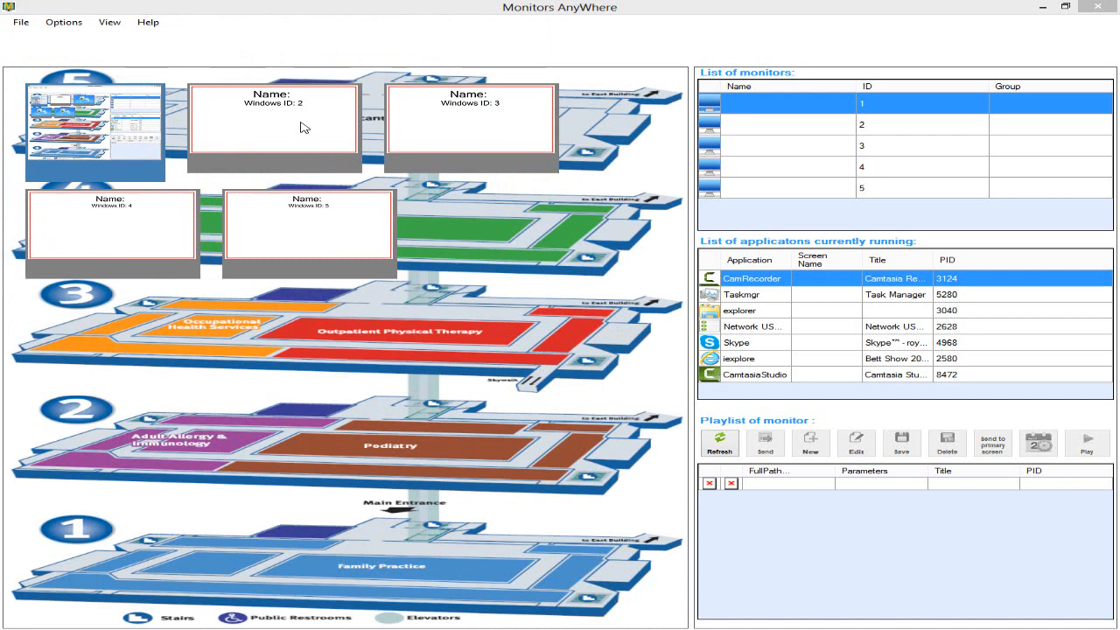
drag(273, 123, 179, 543)
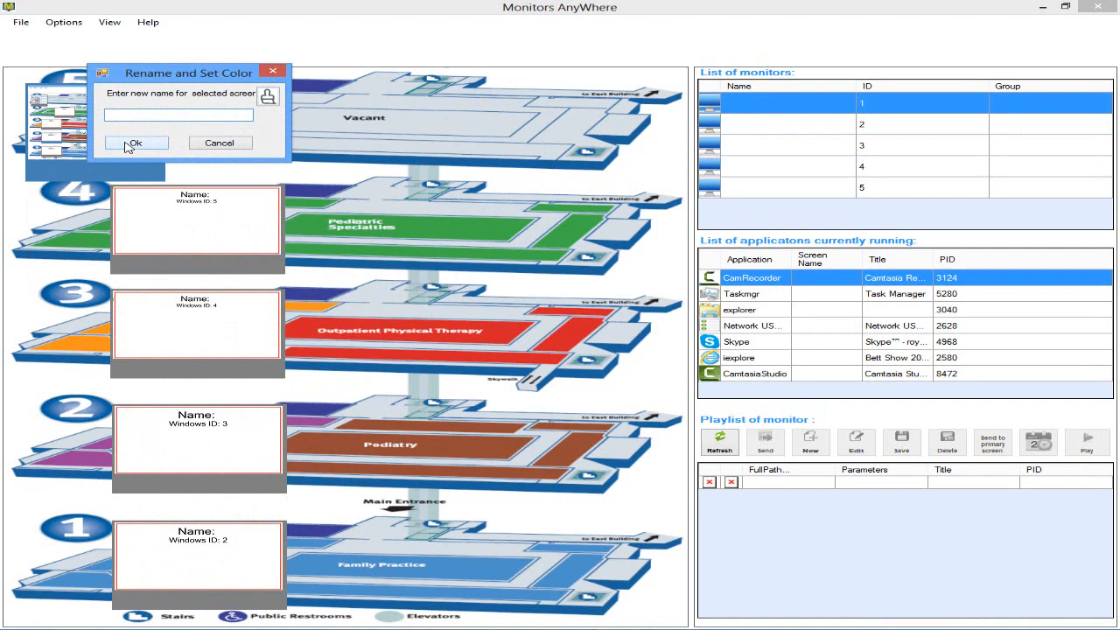
Step: Name the top screen PC, then the floor screens 4th Floor and 3rd Floor with colours
click(136, 143)
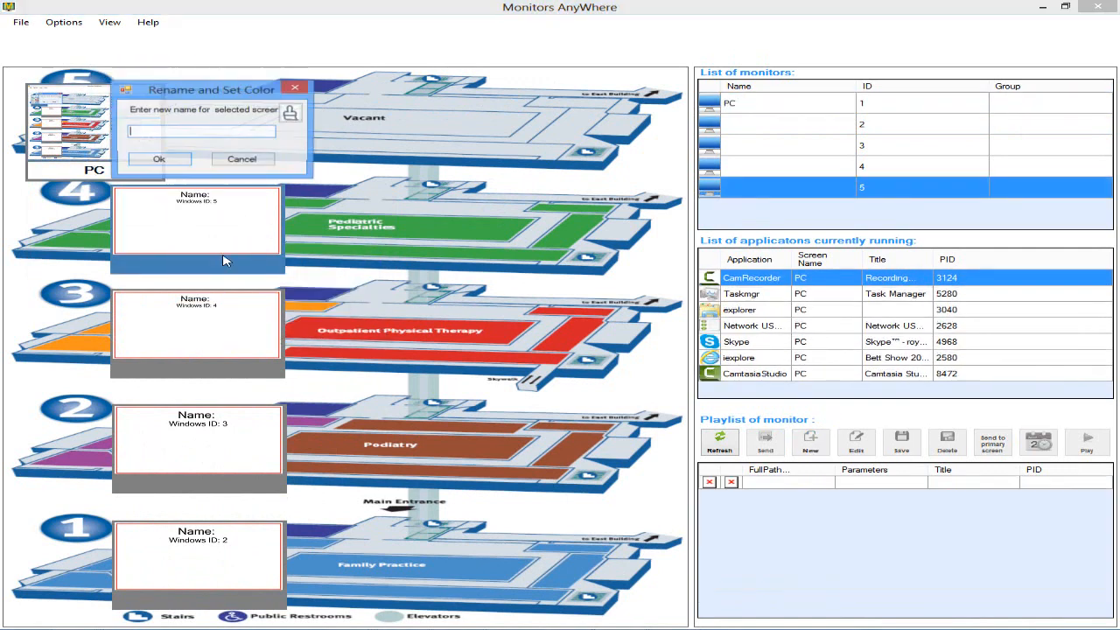
text(4th Fl)
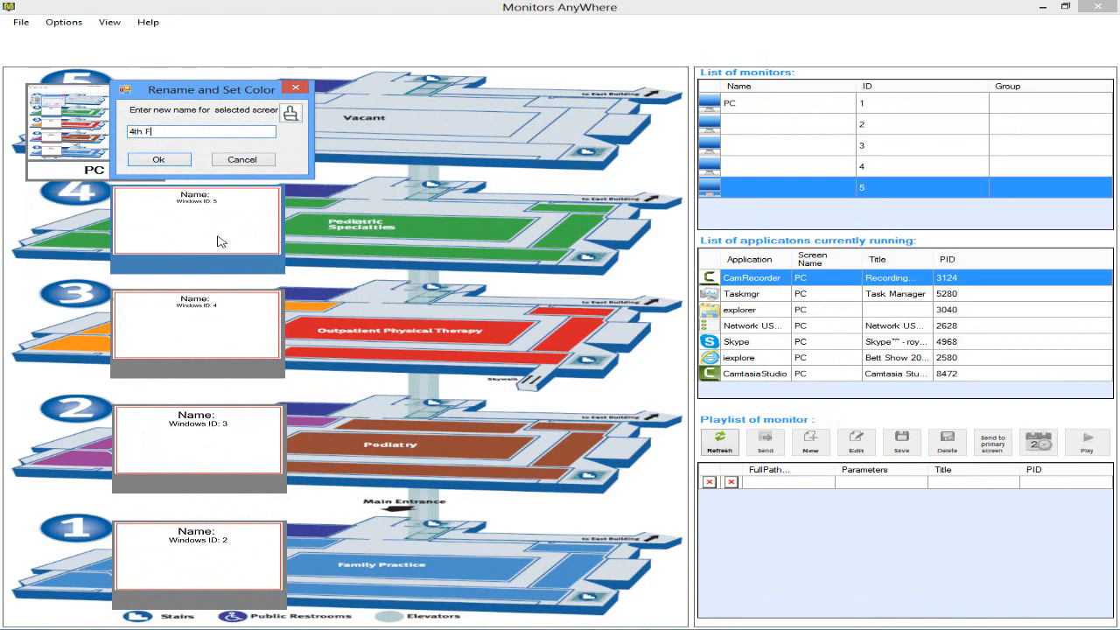
click(157, 160)
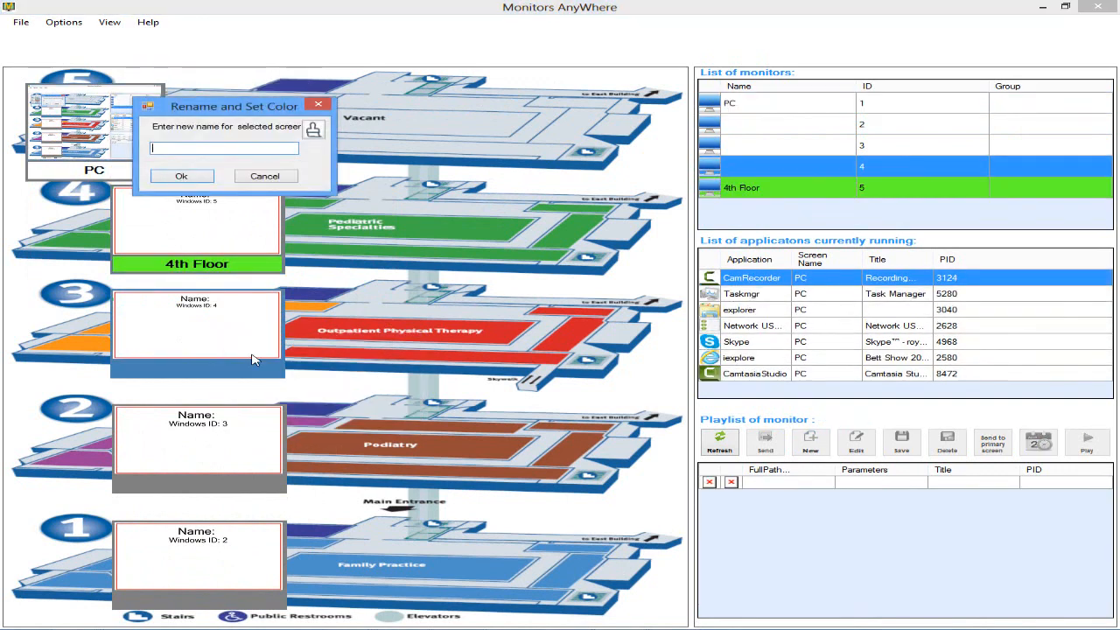
text(3rd)
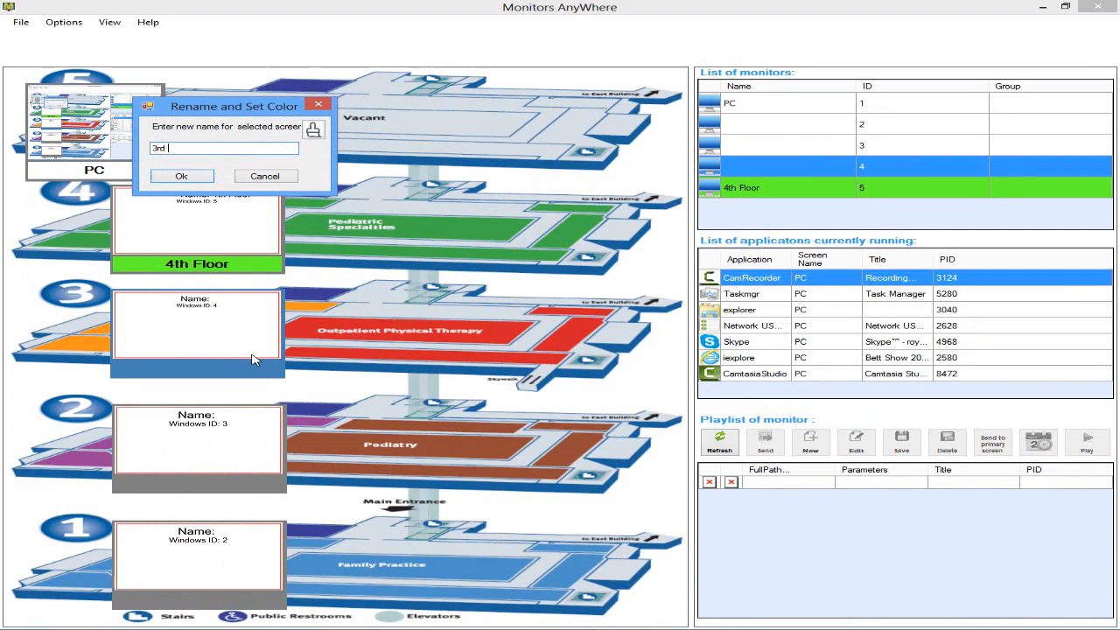
click(182, 175)
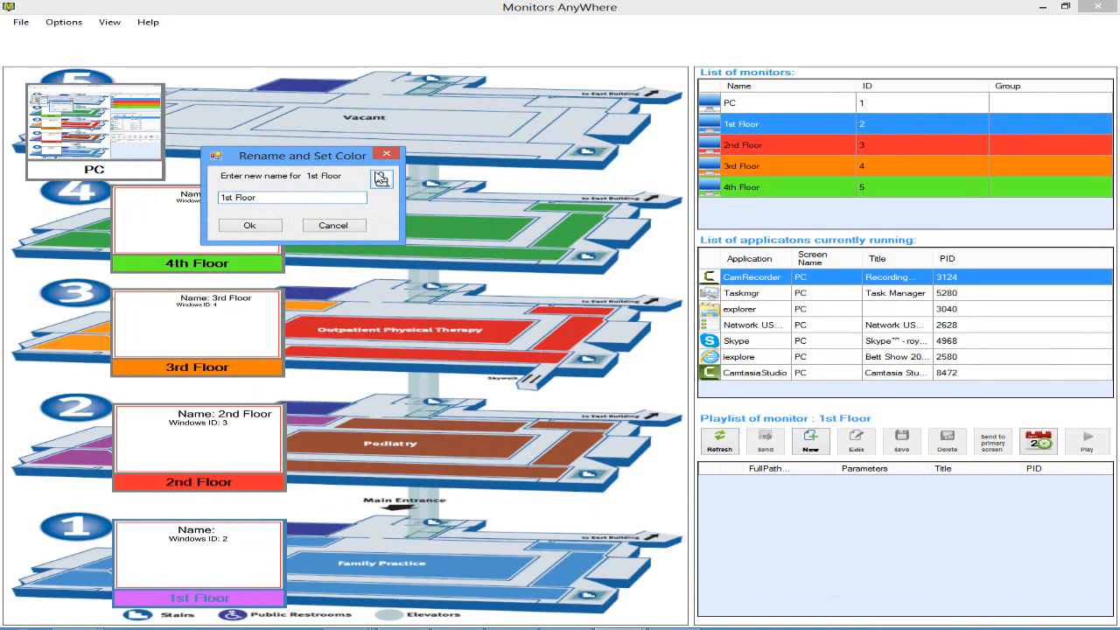
Step: Give the 1st Floor screen a light blue colour and confirm its name
click(381, 178)
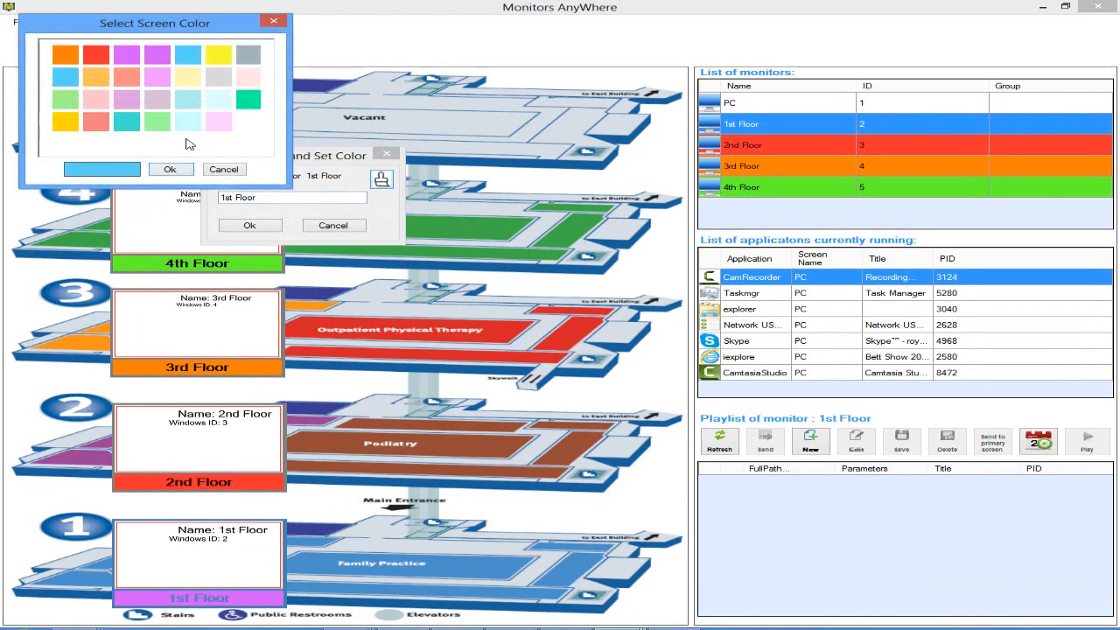
click(171, 168)
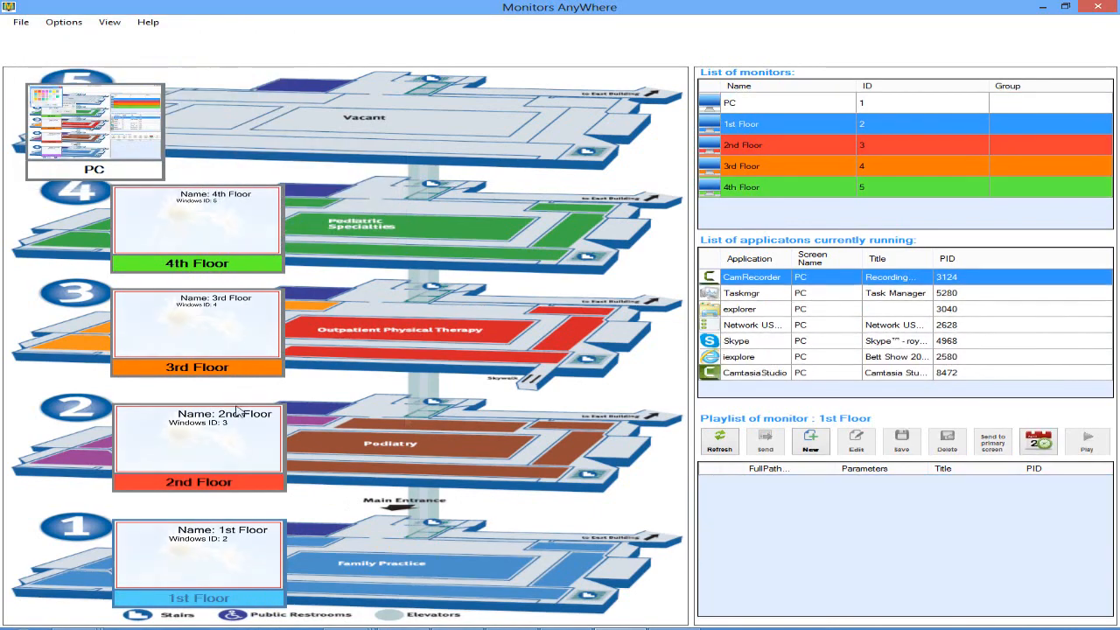
click(742, 187)
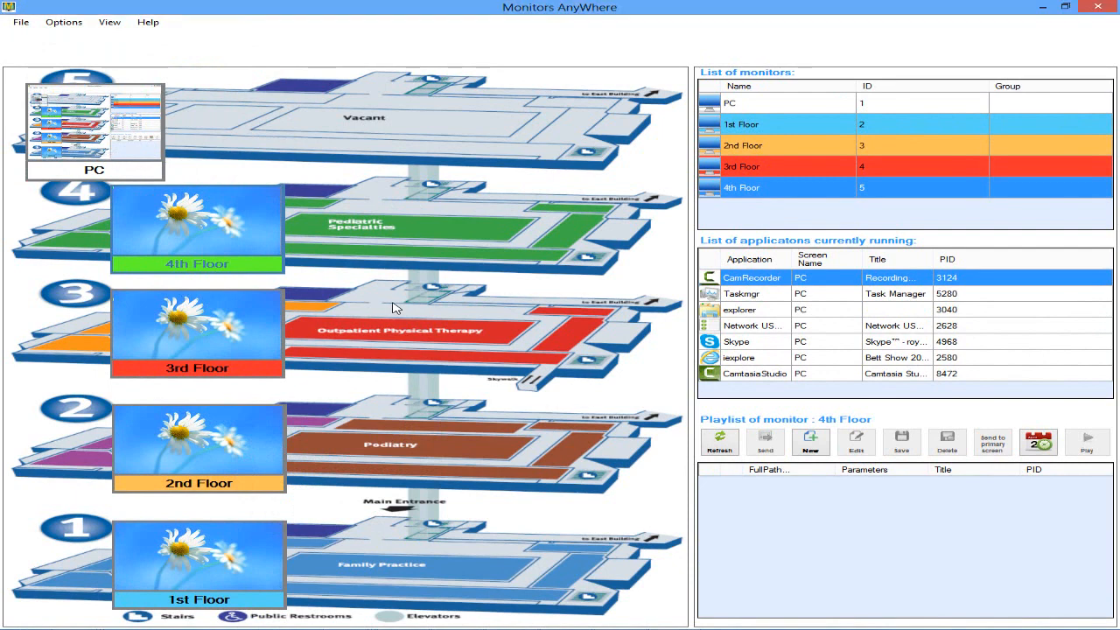
Step: Save the four-floor screen layout and dismiss the saved confirmation
right_click(392, 308)
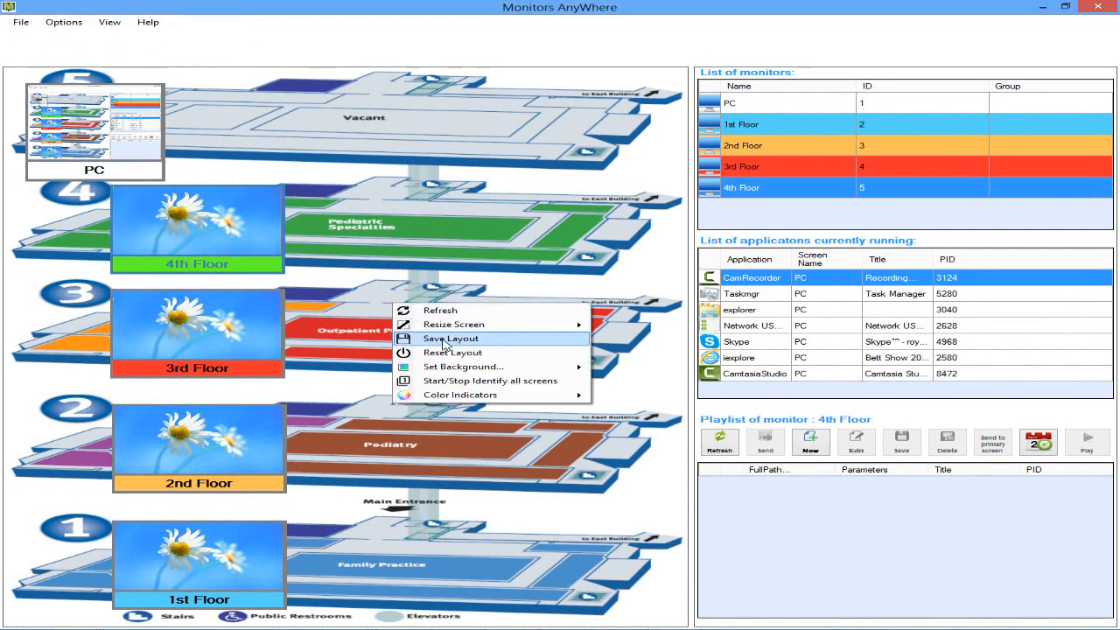
click(449, 340)
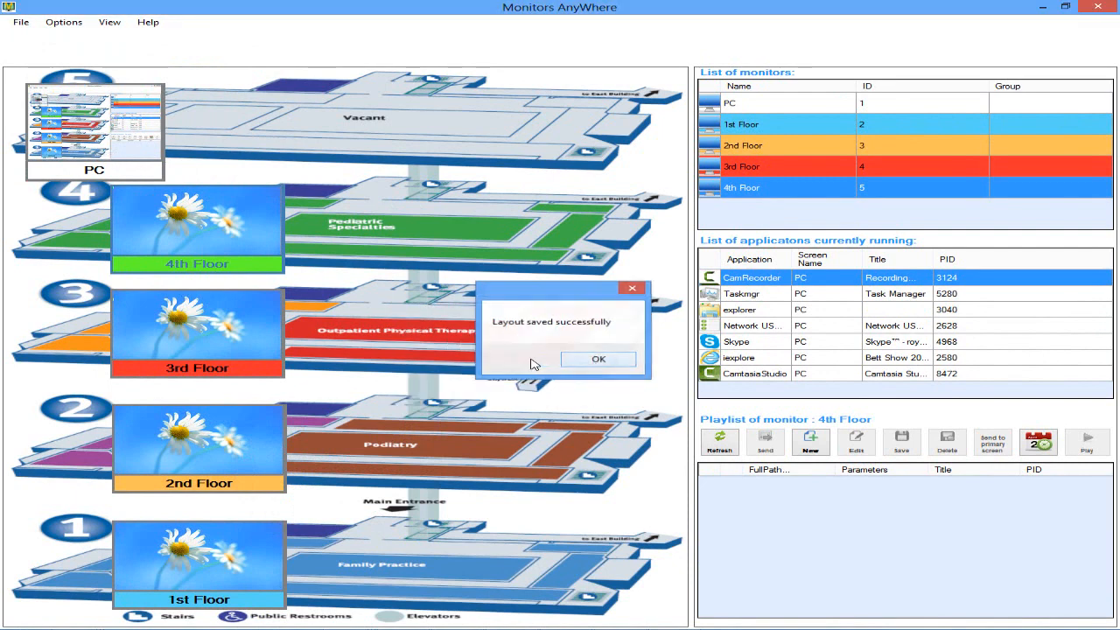
click(598, 359)
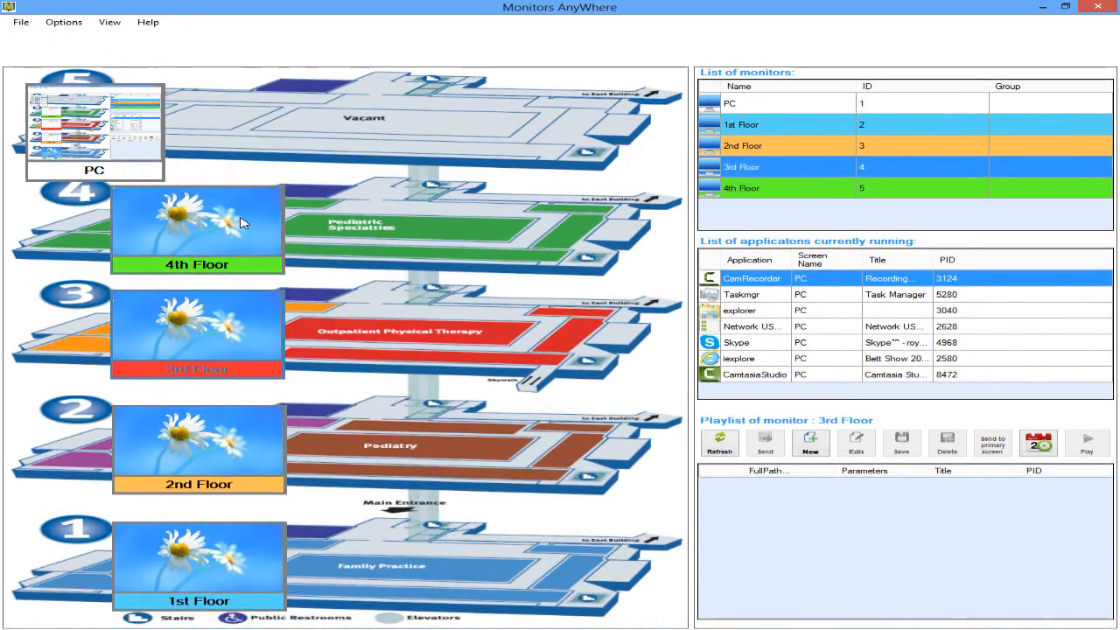
Step: Give the 4th Floor screen its own background image from the Open File dialog
right_click(224, 231)
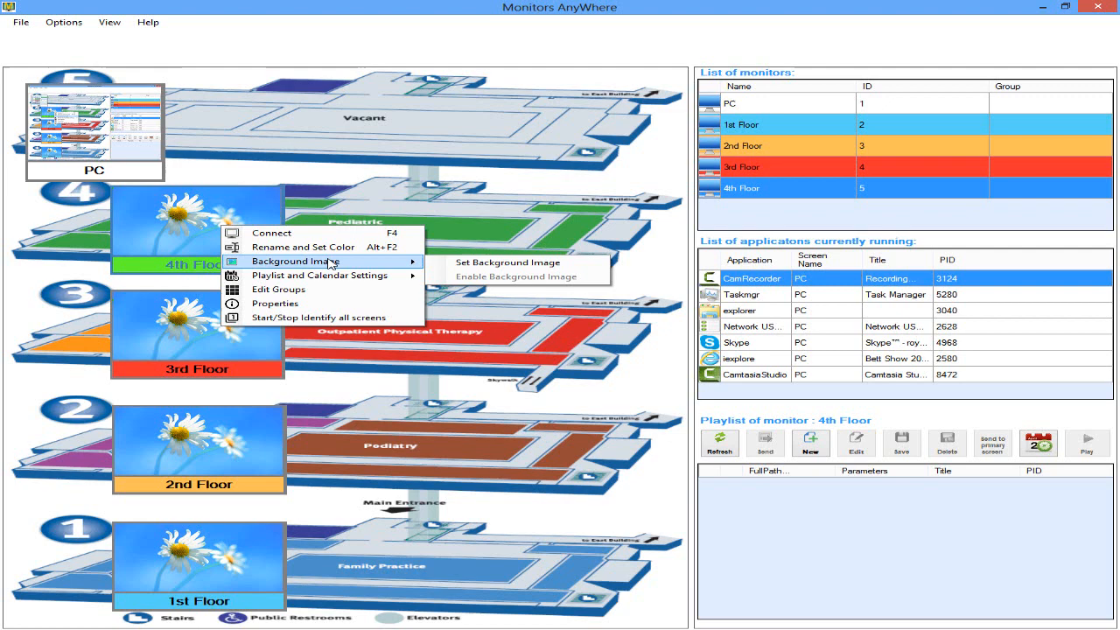
click(504, 262)
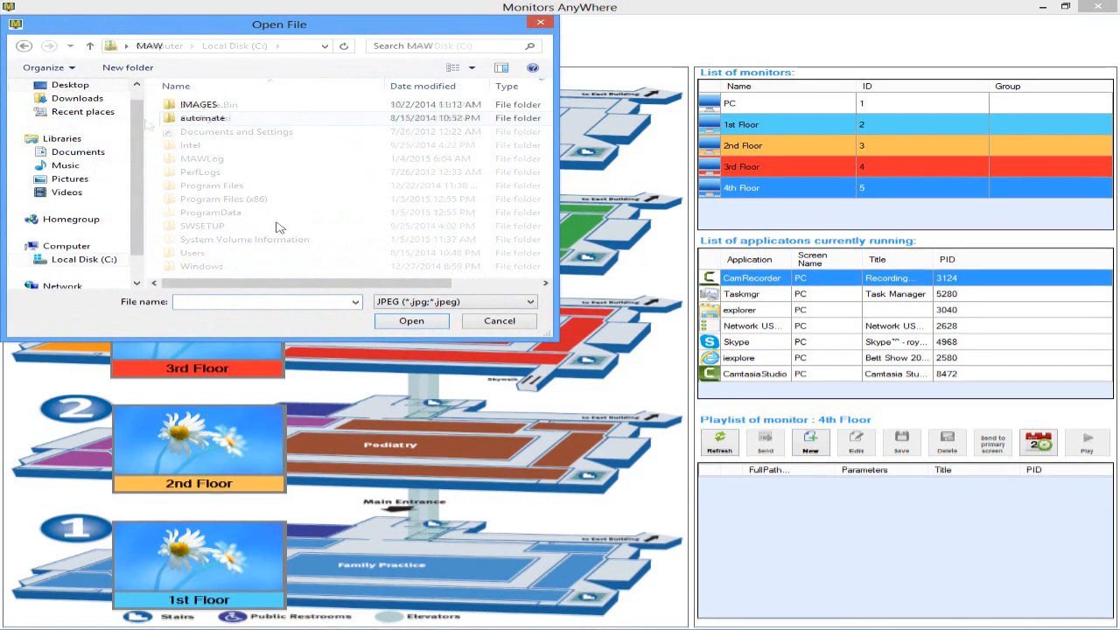
double_click(199, 105)
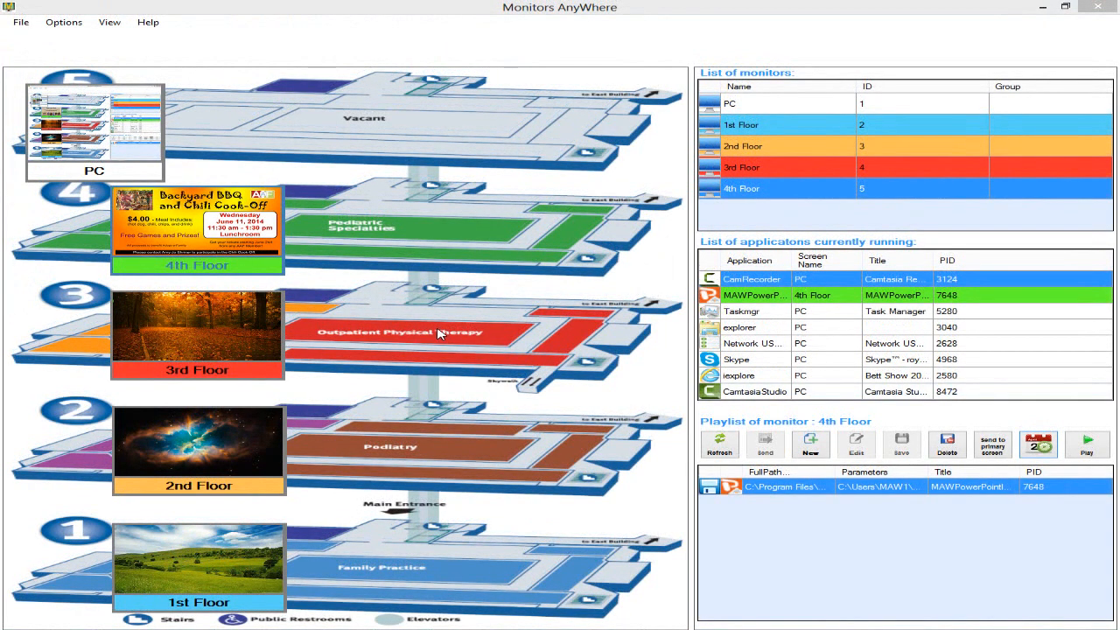
mouse_move(406, 279)
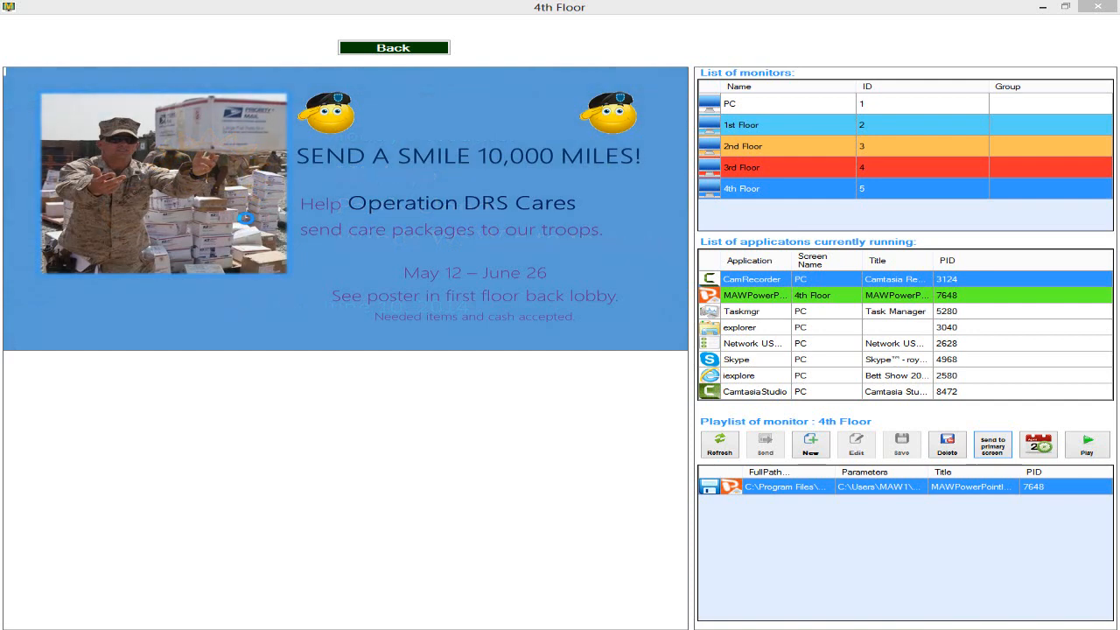
mouse_move(248, 221)
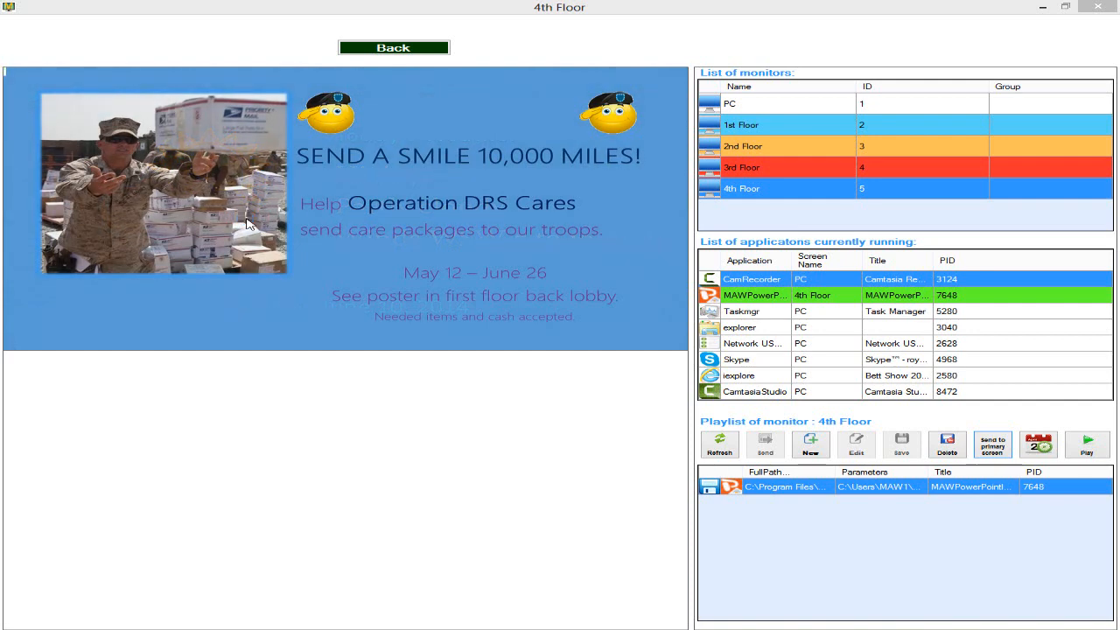